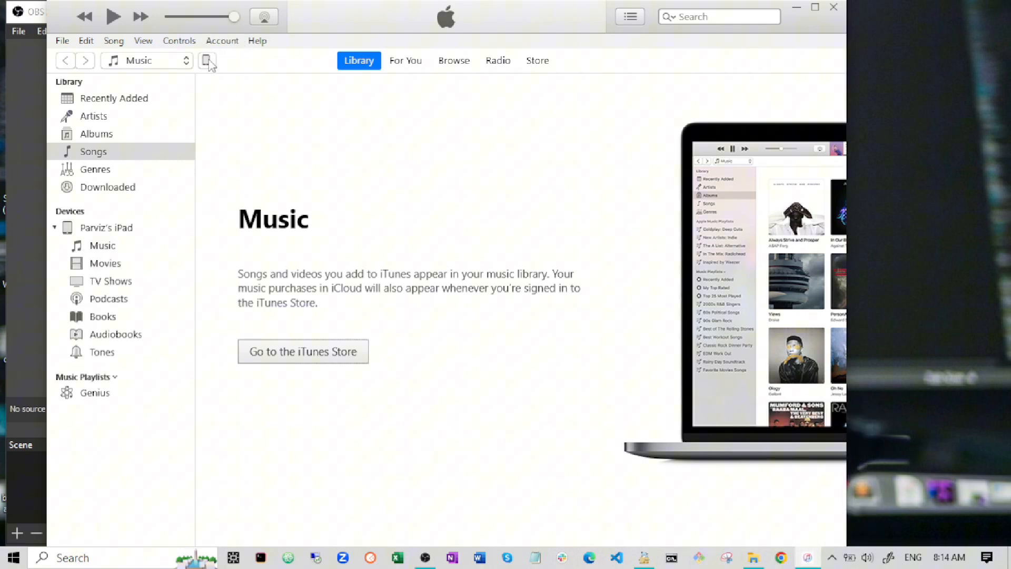
Switch from the music library to the connected iPad's Summary page.
{"action": "left_click", "coordinate": [208, 61]}
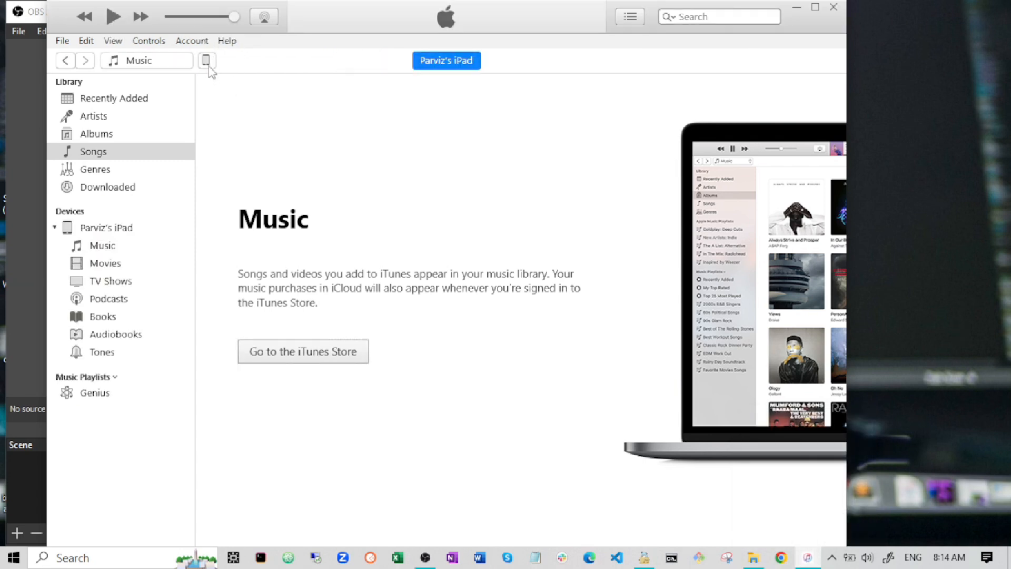
{"action": "left_click", "coordinate": [206, 60]}
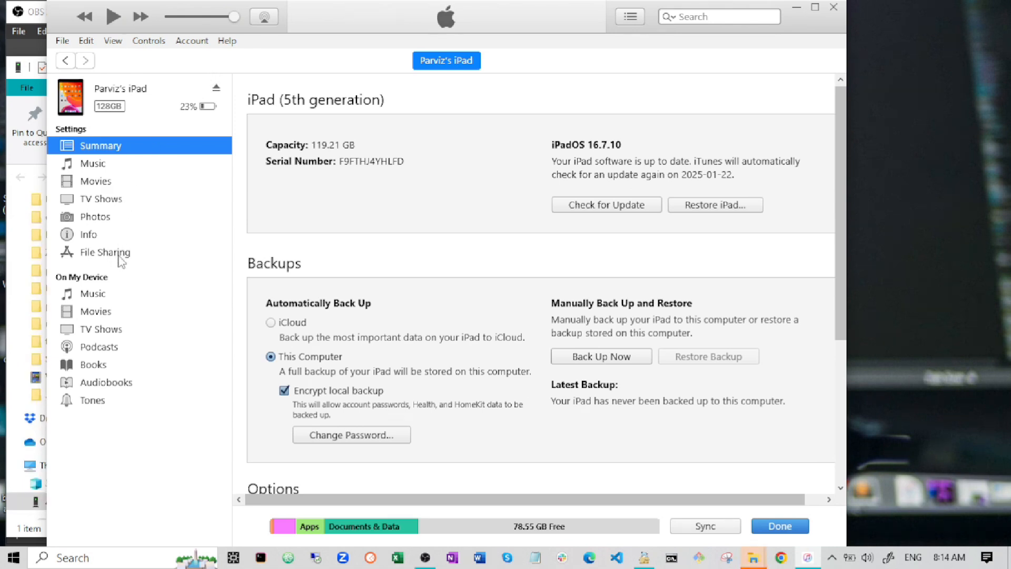
Show the iPad's File Sharing list of apps under Settings.
{"action": "left_click", "coordinate": [105, 252]}
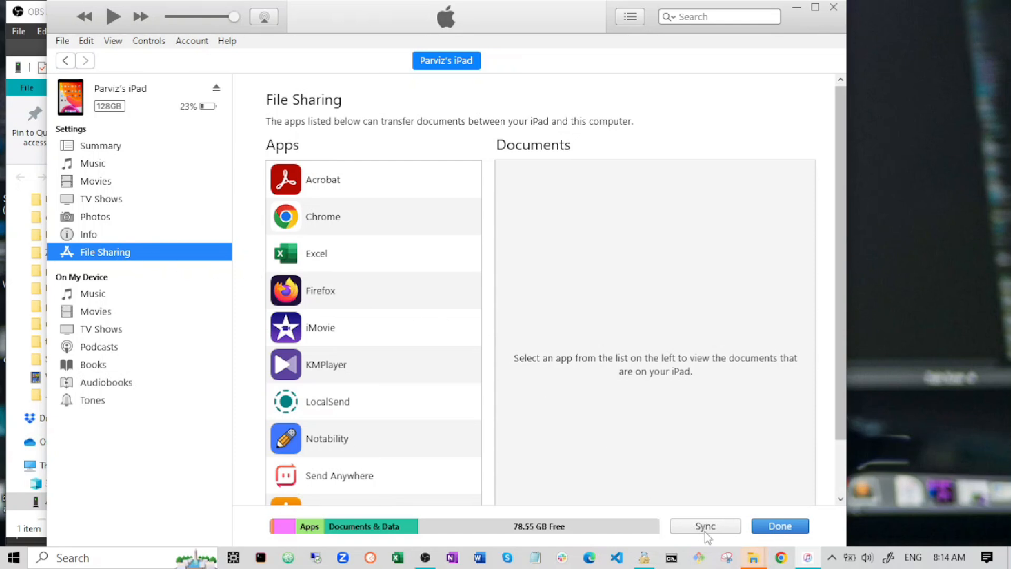
{"action": "mouse_move", "coordinate": [752, 557]}
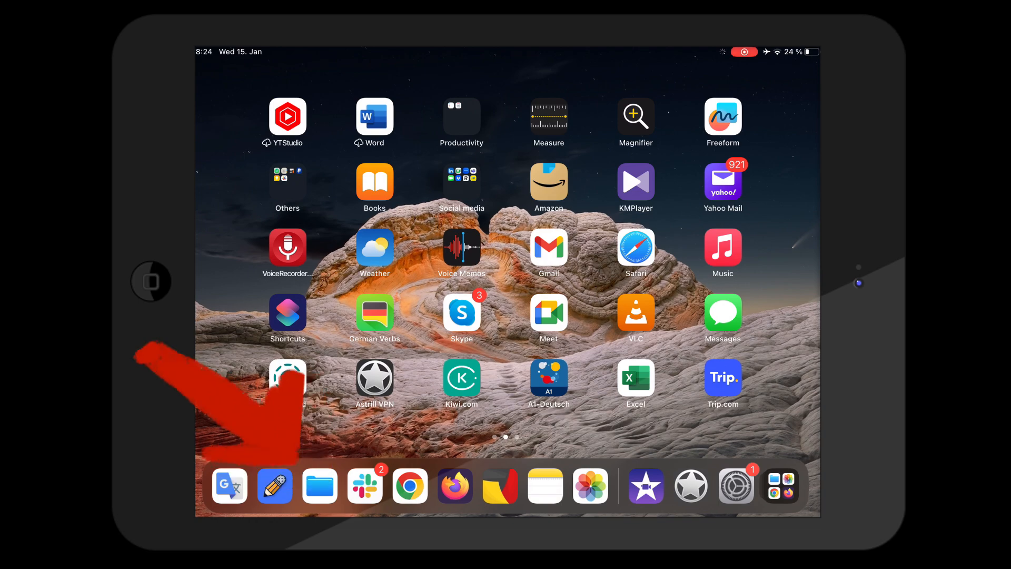
Launch Files on the iPad and browse On My iPad to the KMPlayer folder.
{"action": "left_click", "coordinate": [319, 487]}
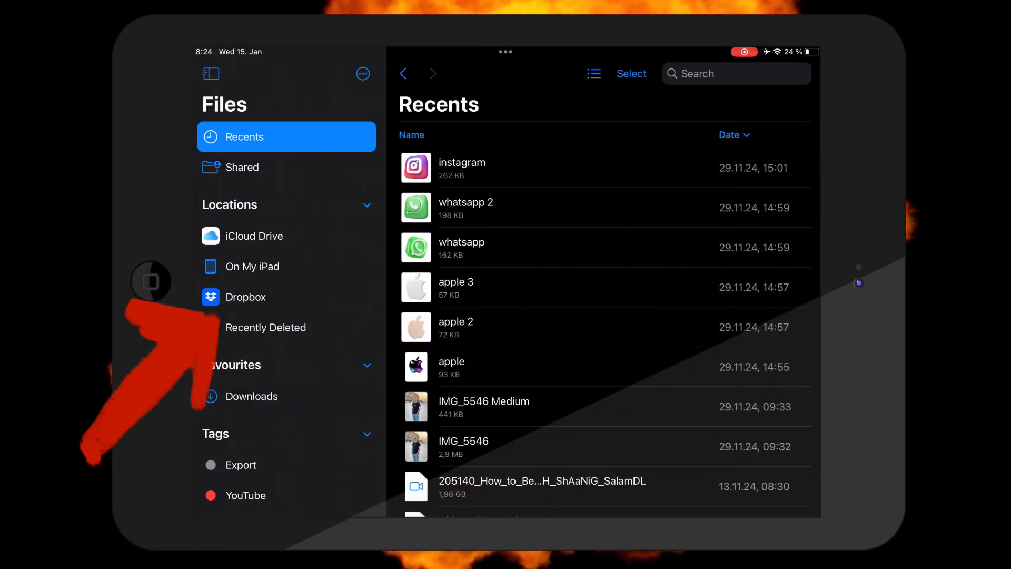
{"action": "left_click", "coordinate": [254, 266]}
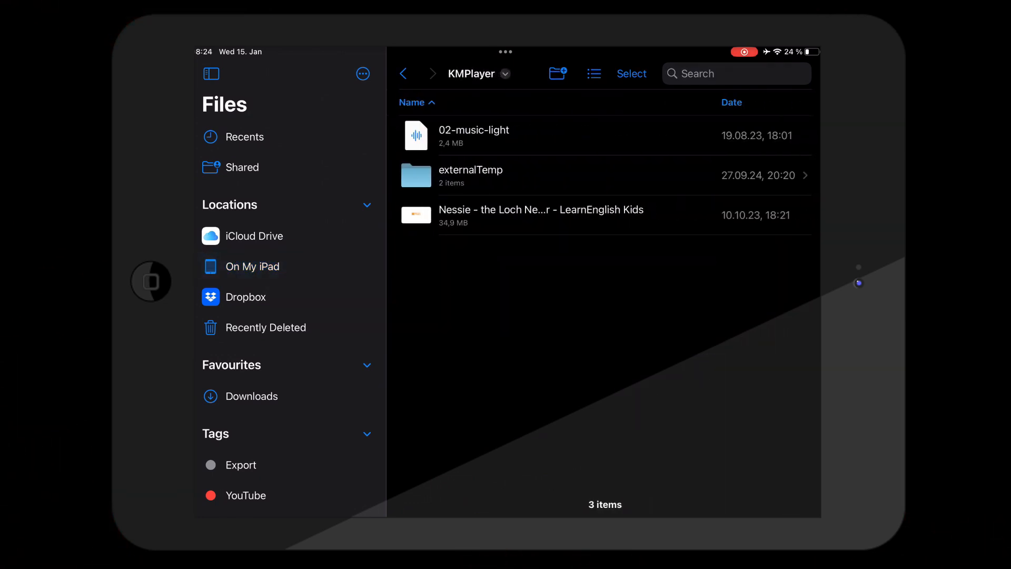
Select the LearnEnglish Kids video and show its action menu.
{"action": "left_click", "coordinate": [540, 215]}
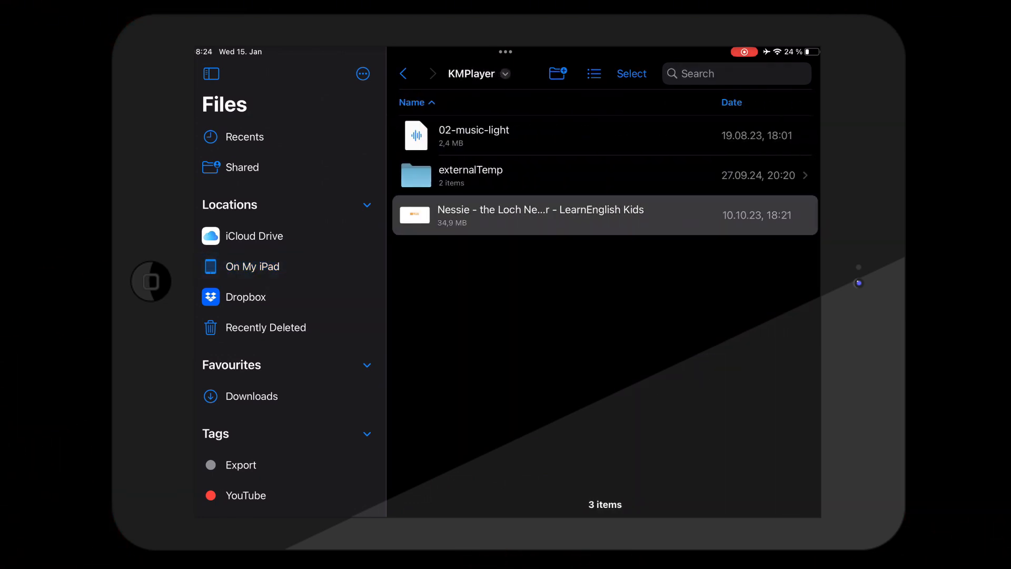
{"action": "right_click", "coordinate": [541, 215]}
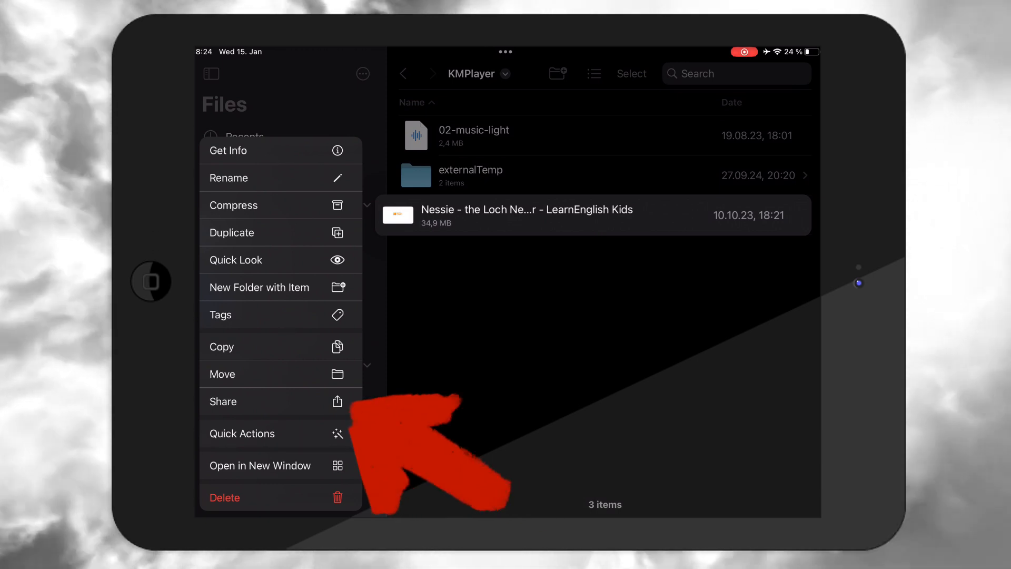